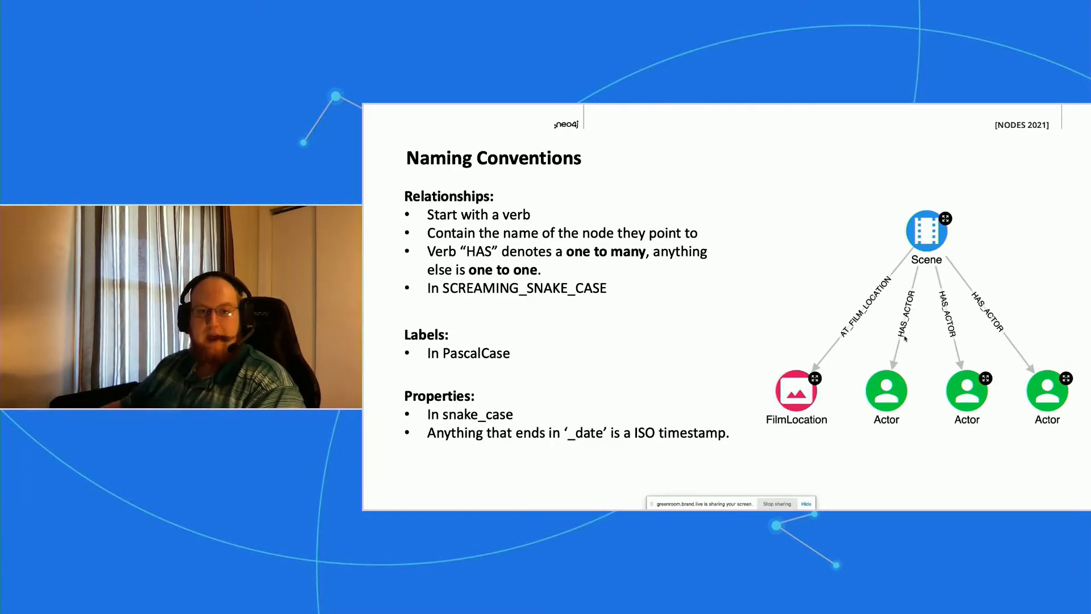
{"action": "mouse_move", "coordinate": [741, 301]}
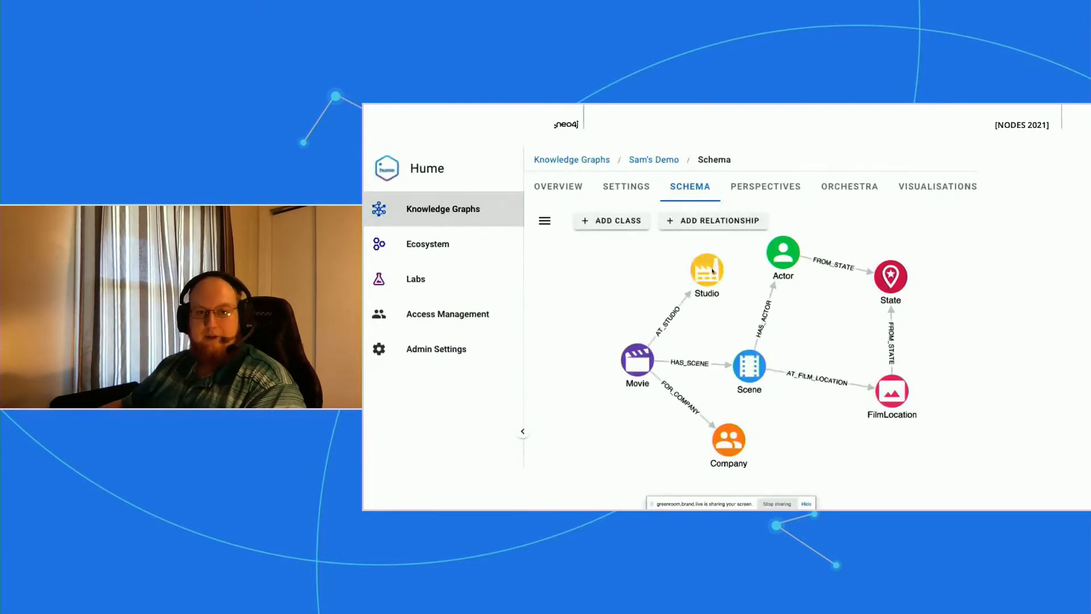
{"action": "mouse_move", "coordinate": [630, 419]}
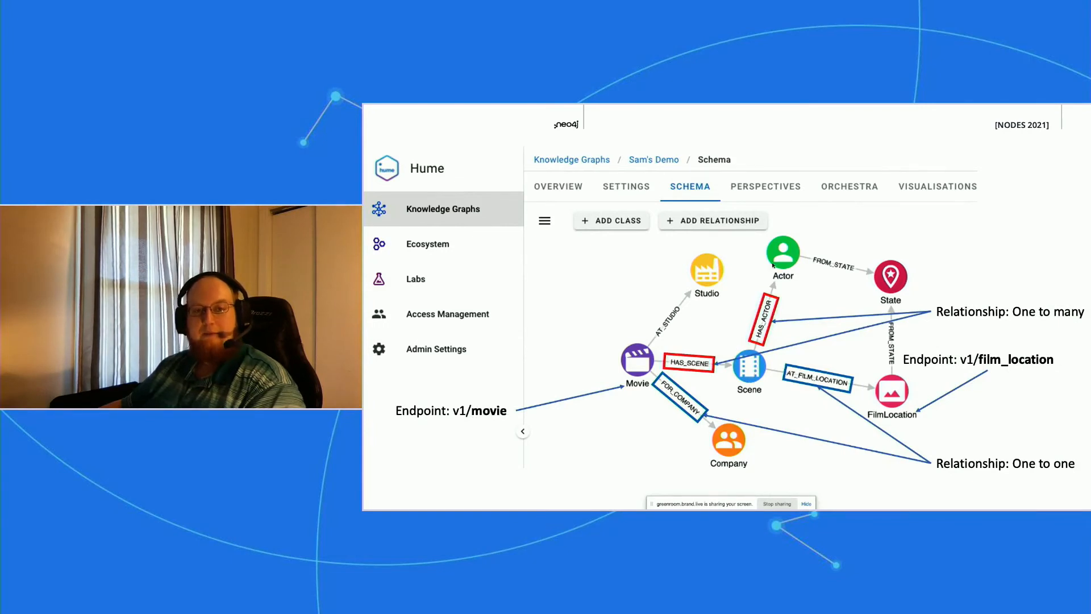
{"action": "mouse_move", "coordinate": [641, 458]}
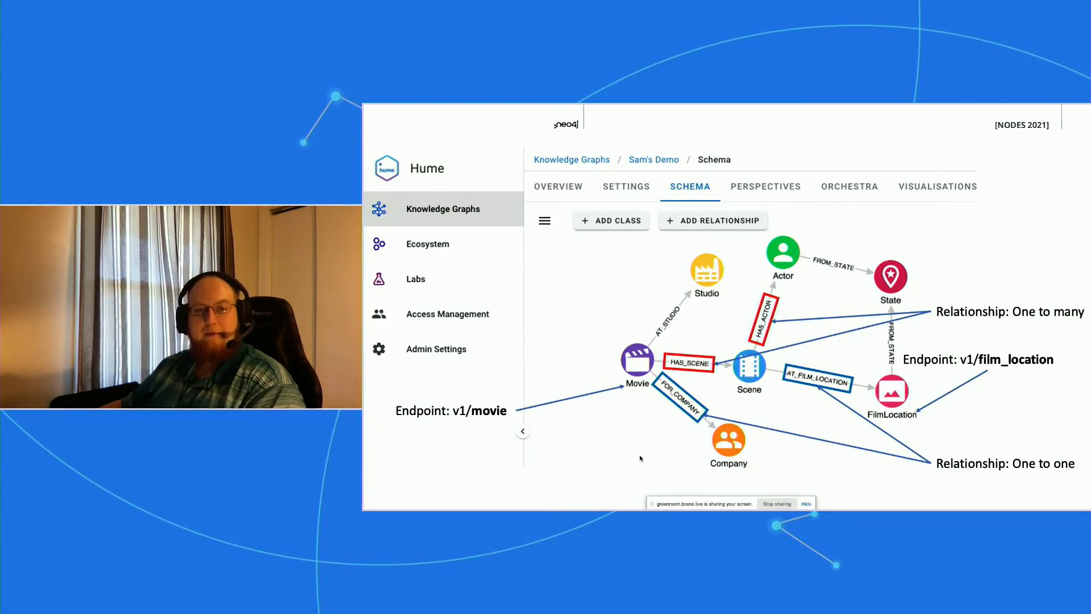